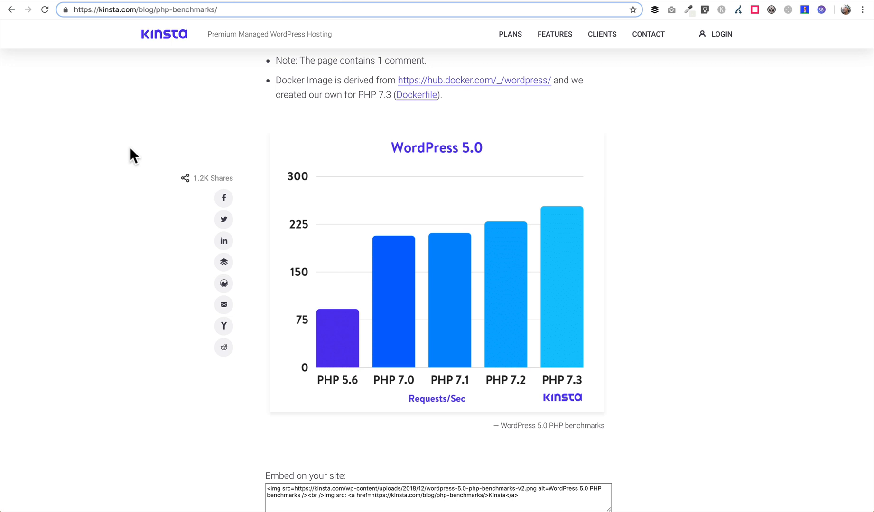
mouse_move(708, 238)
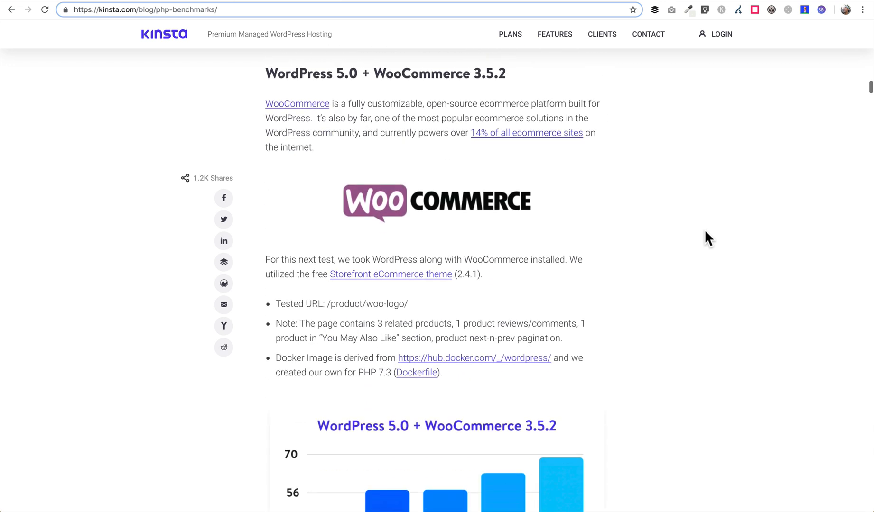
scroll("down", 3)
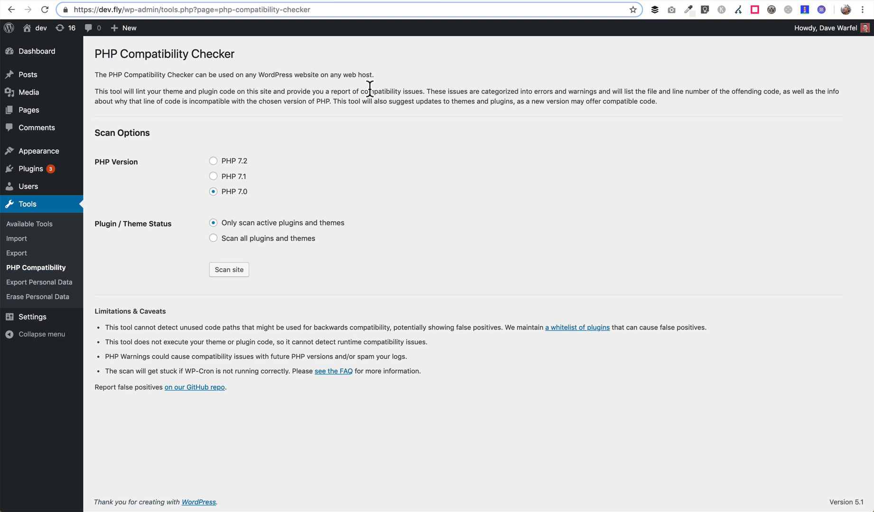
mouse_move(329, 101)
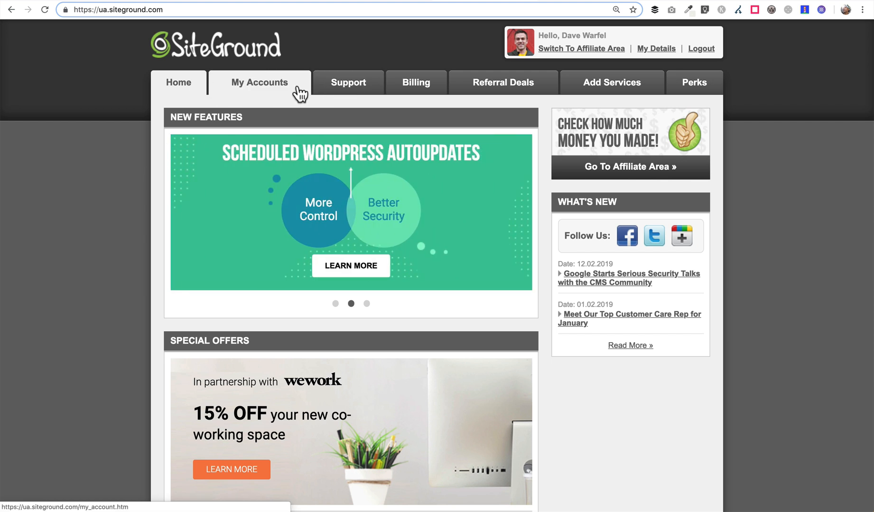
- Open the analternateroute.com hosting account from My Accounts and launch its cPanel
left_click(259, 82)
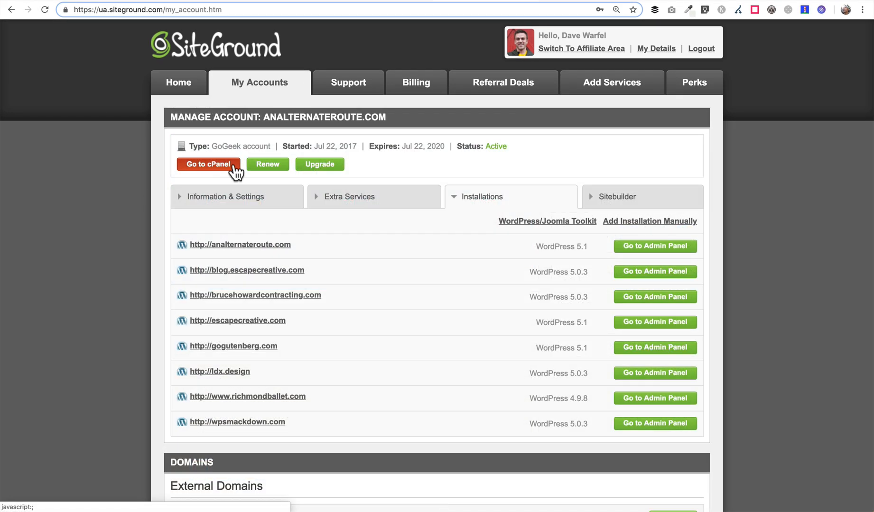
left_click(208, 164)
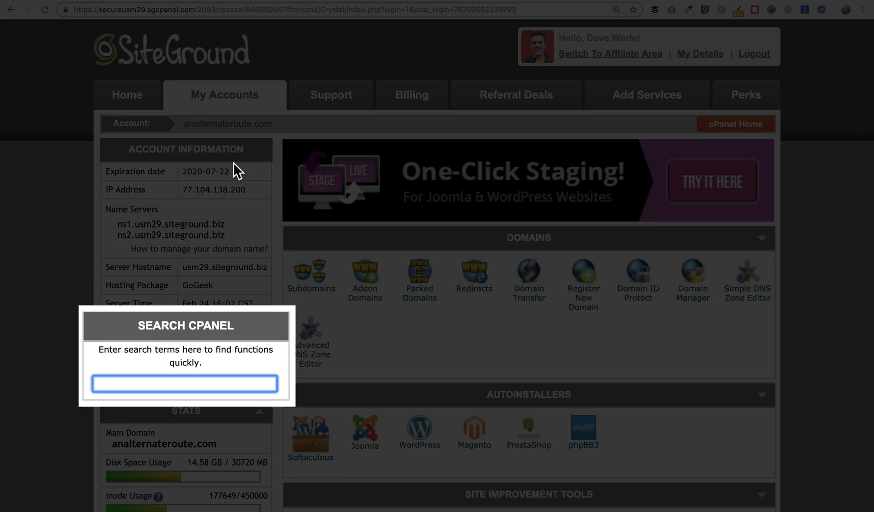
- Search cPanel for 'php' and open PHP Version Manager under 1H Software
type("php")
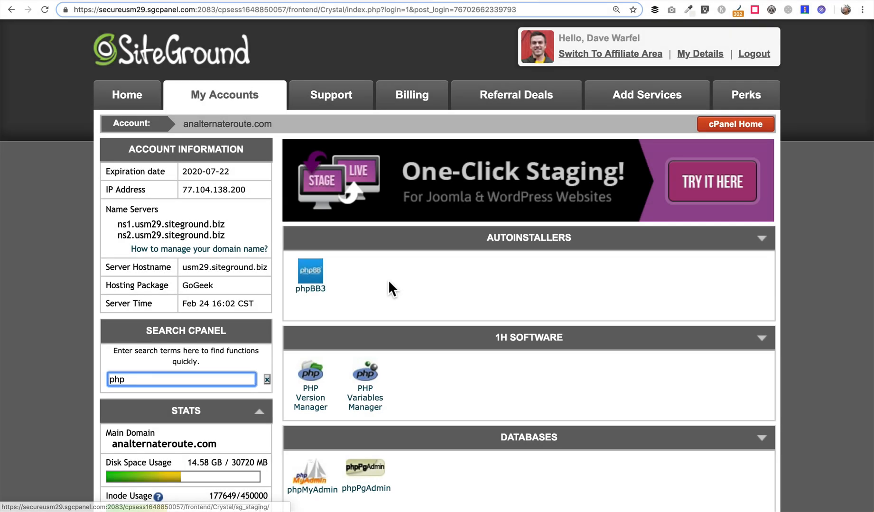
mouse_move(362, 333)
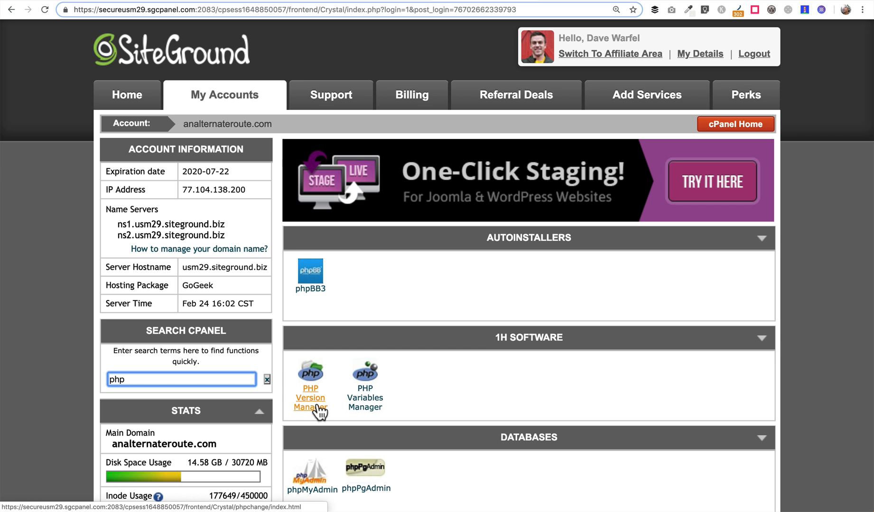
left_click(309, 397)
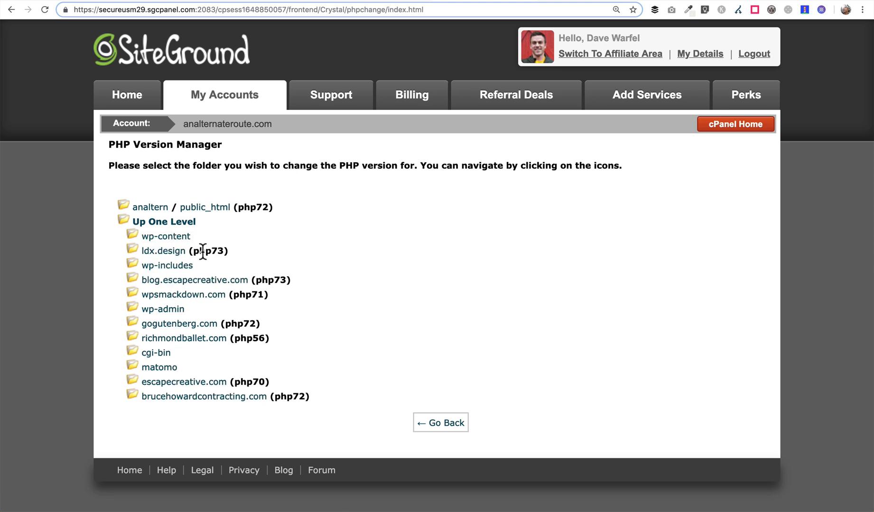
mouse_move(314, 271)
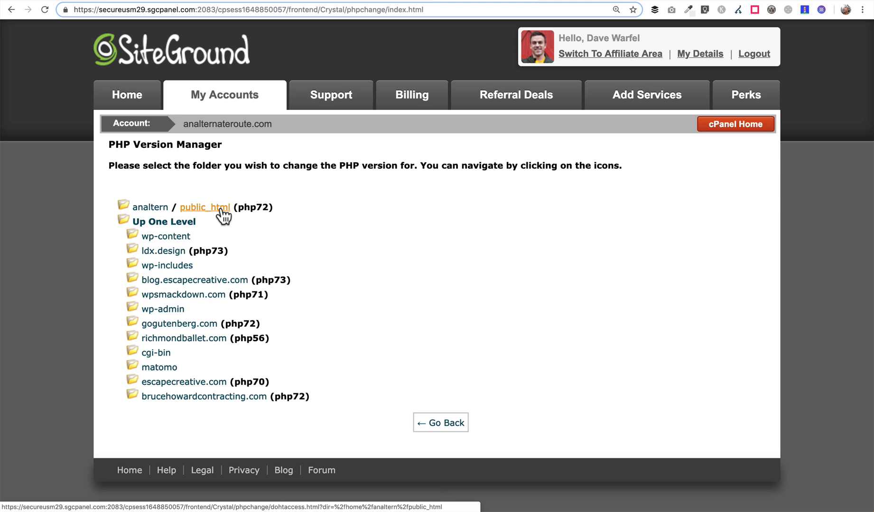
mouse_move(217, 251)
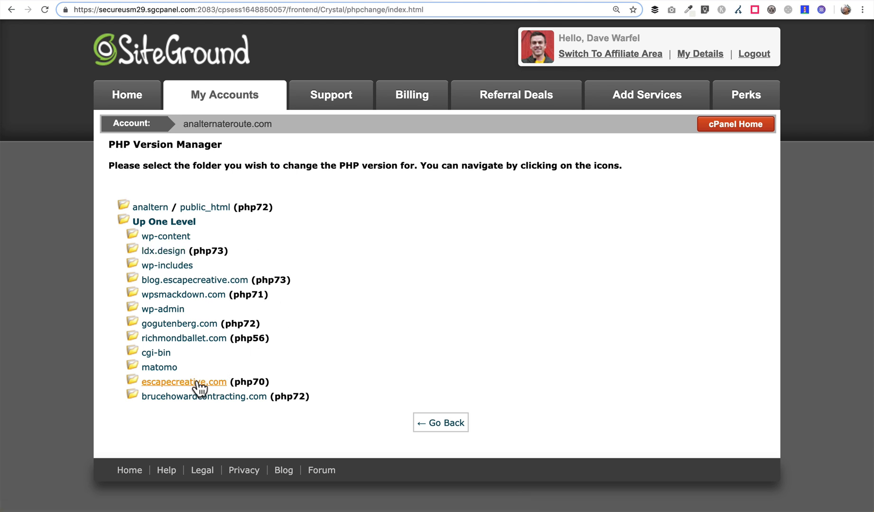
mouse_move(271, 381)
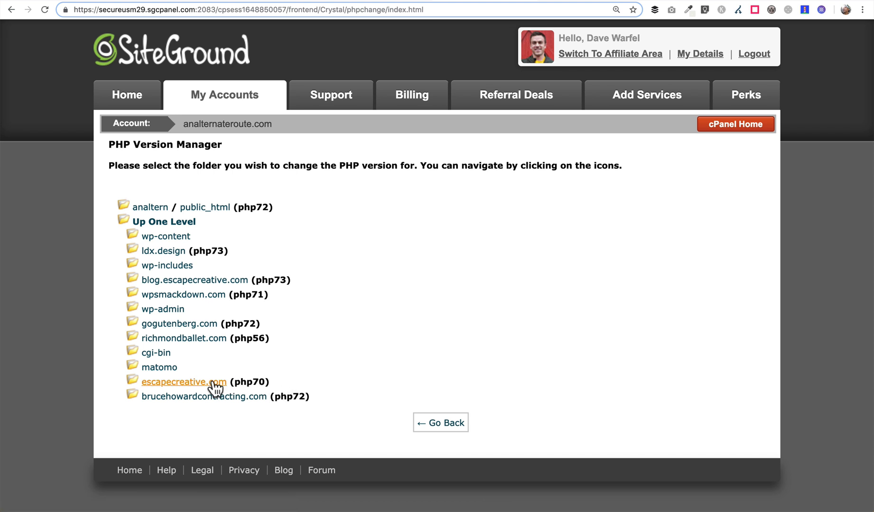
- Select the escapecreative.com folder, currently on PHP 7.0.33
left_click(184, 382)
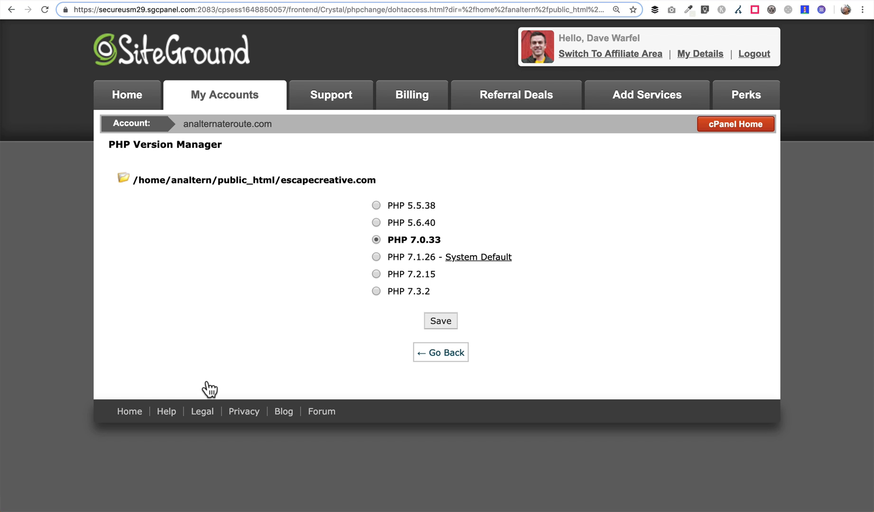
mouse_move(333, 211)
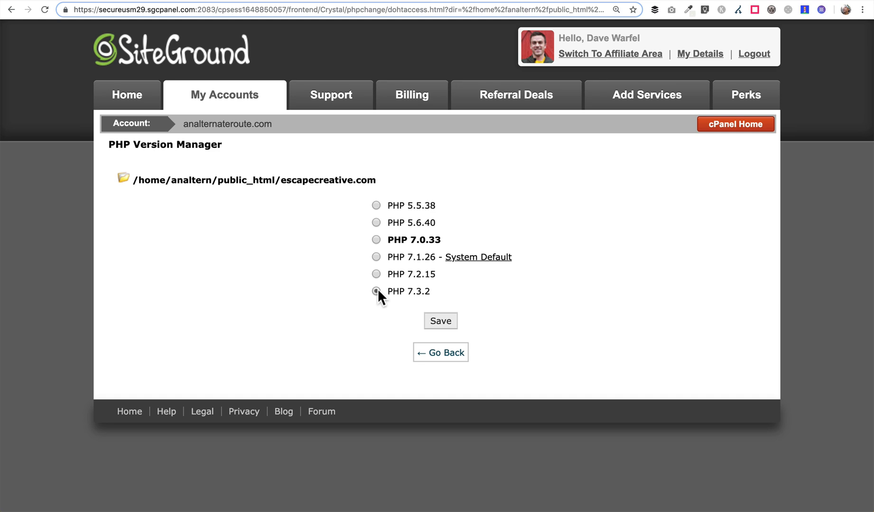
- Choose PHP 7.3.2 for escapecreative.com and save the change
left_click(376, 291)
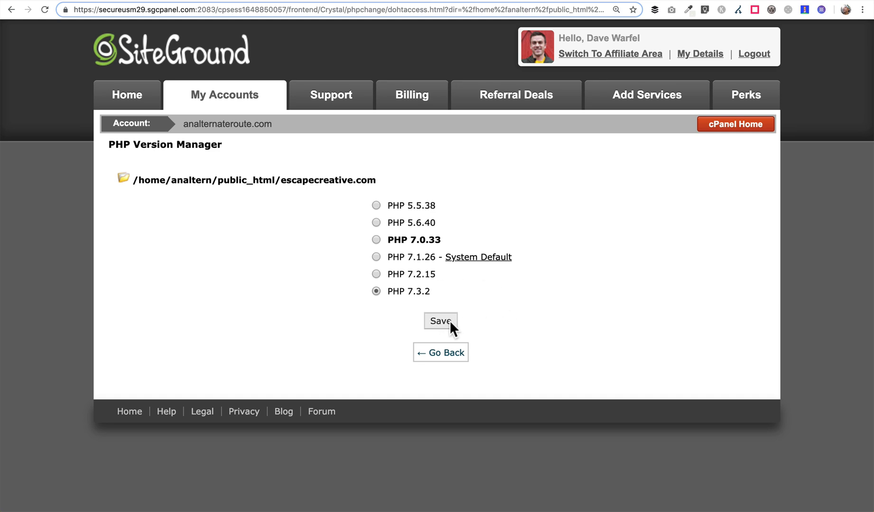
left_click(439, 322)
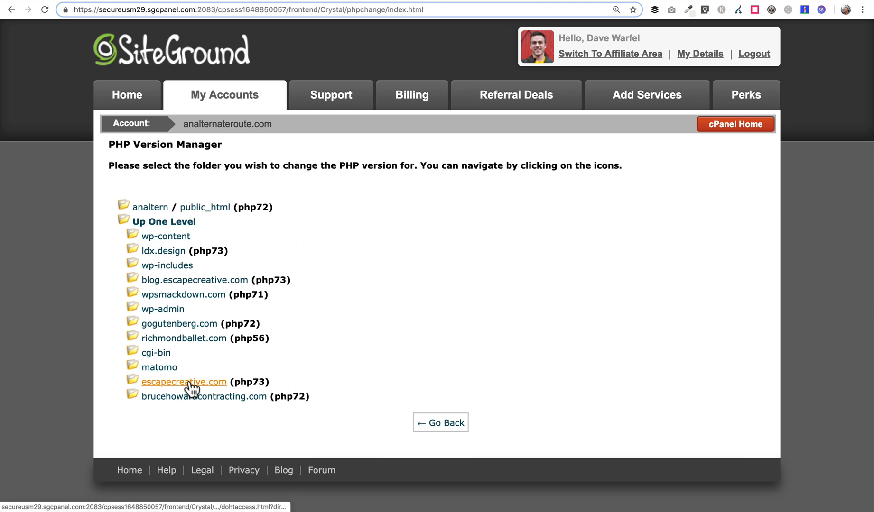
mouse_move(238, 384)
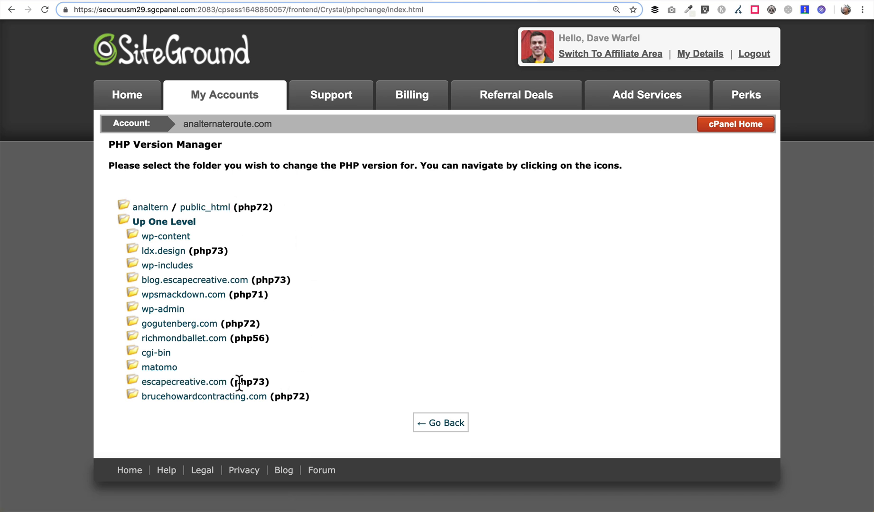